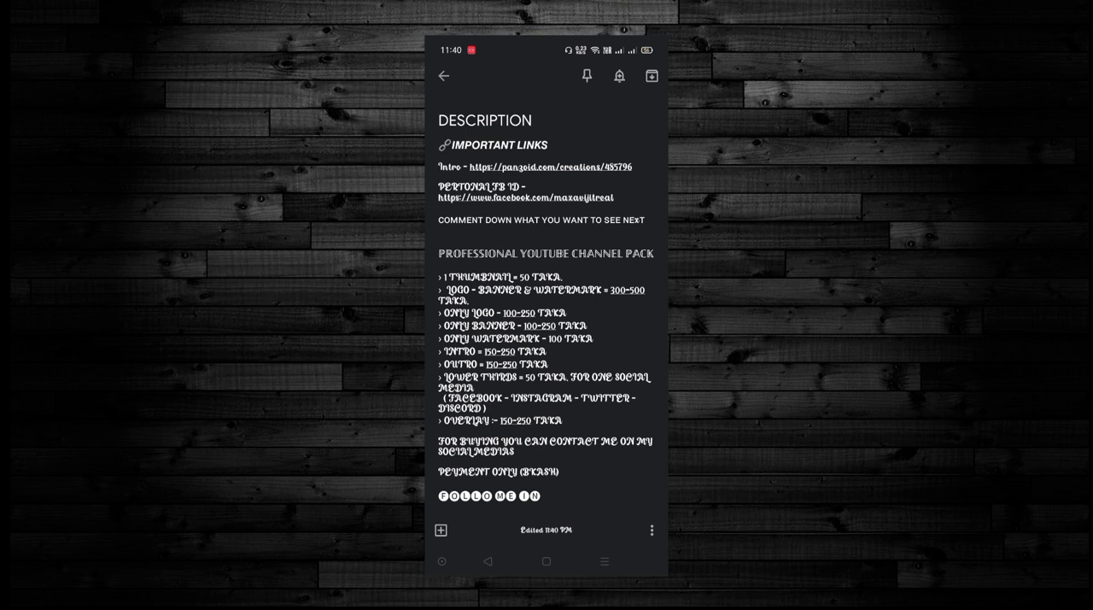
Tap the Intro panzoid.com link in the DESCRIPTION note
click(533, 167)
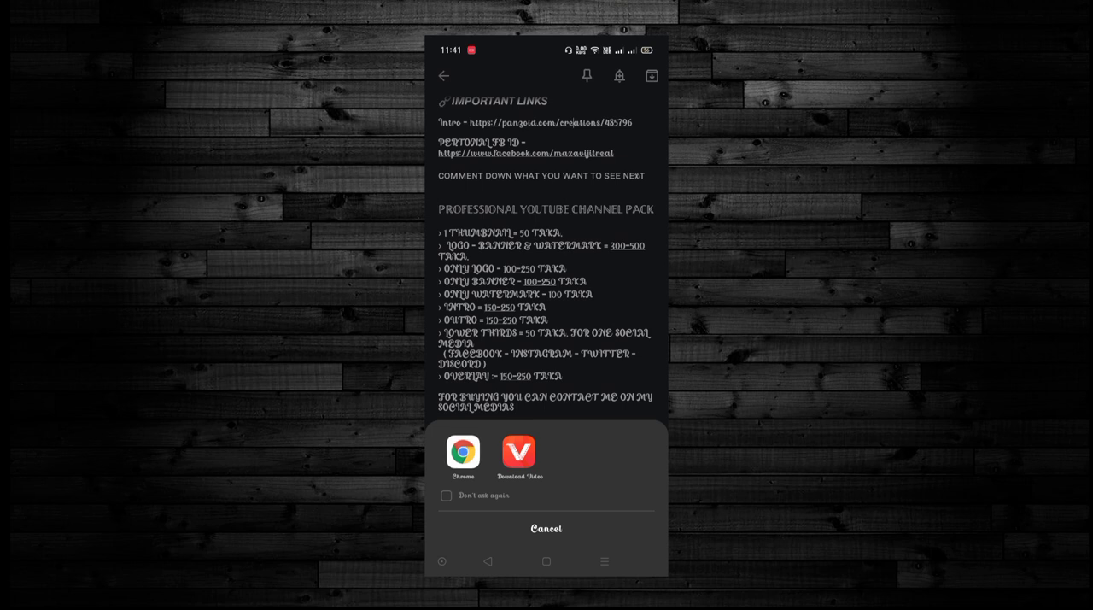
Open the link in Chrome and launch the SuperDogXX intro in Clipmaker
click(462, 452)
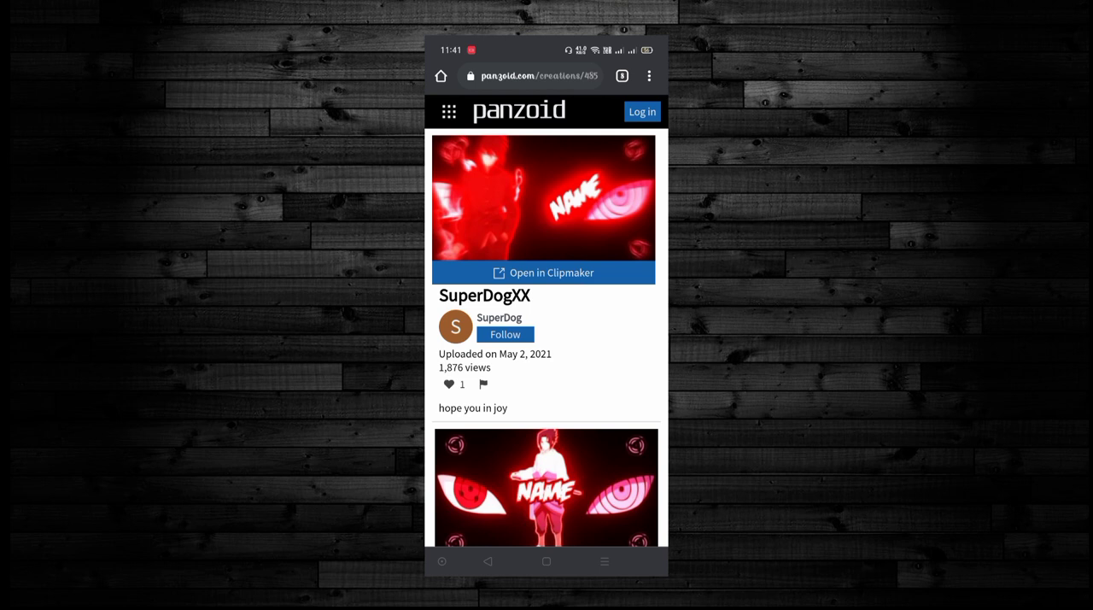
click(544, 272)
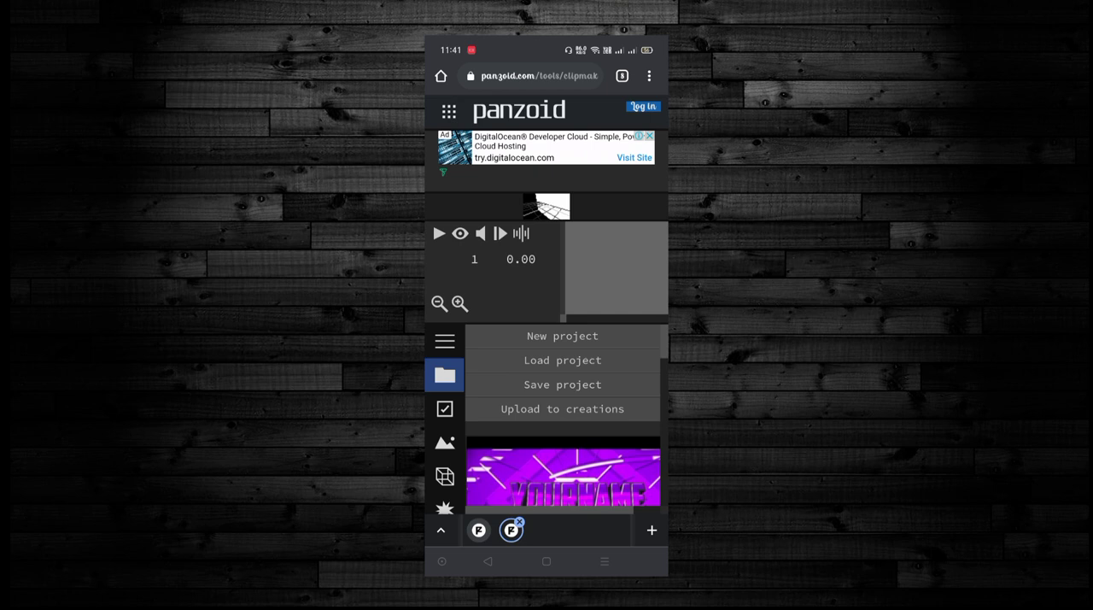
Let the Sharingan intro project load, then play its preview
click(648, 75)
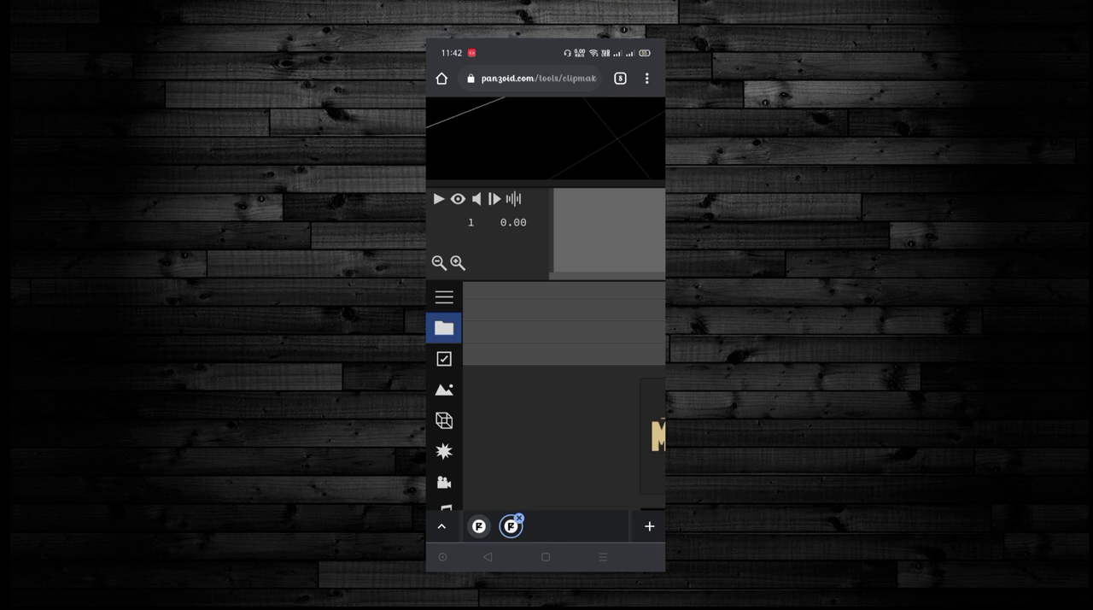
click(443, 327)
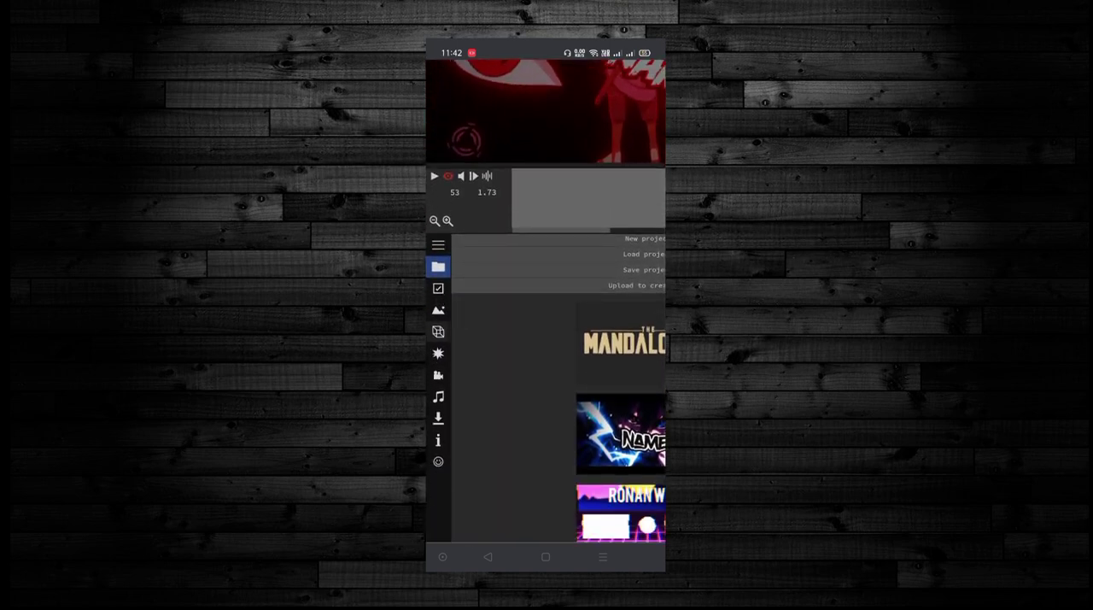
Retype each 'Text: NAME' object's text as AVIJIT in the 3D objects list
click(438, 331)
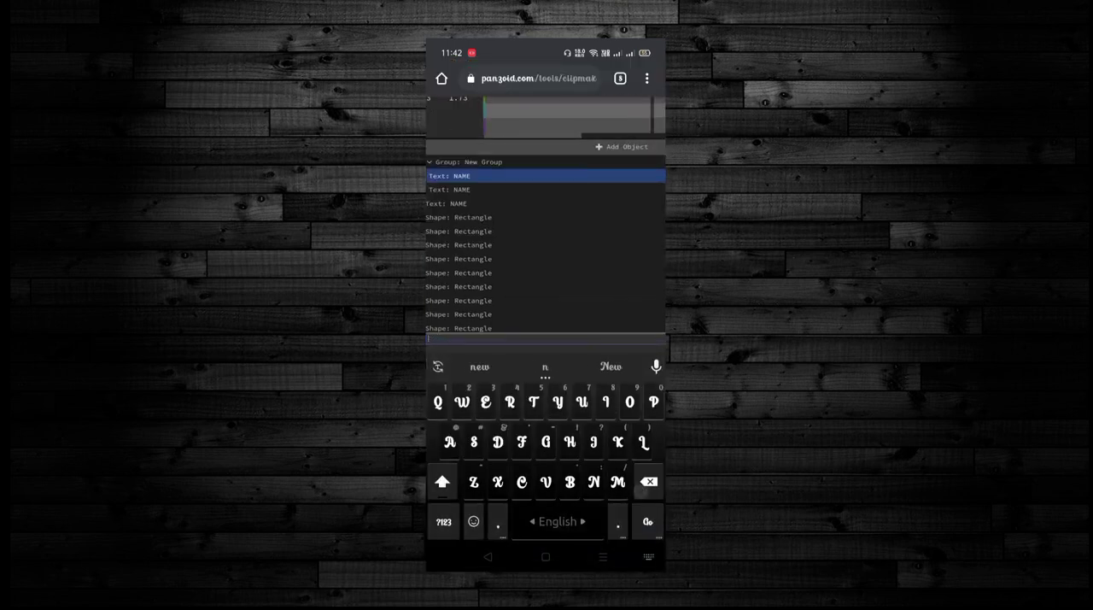
text(a)
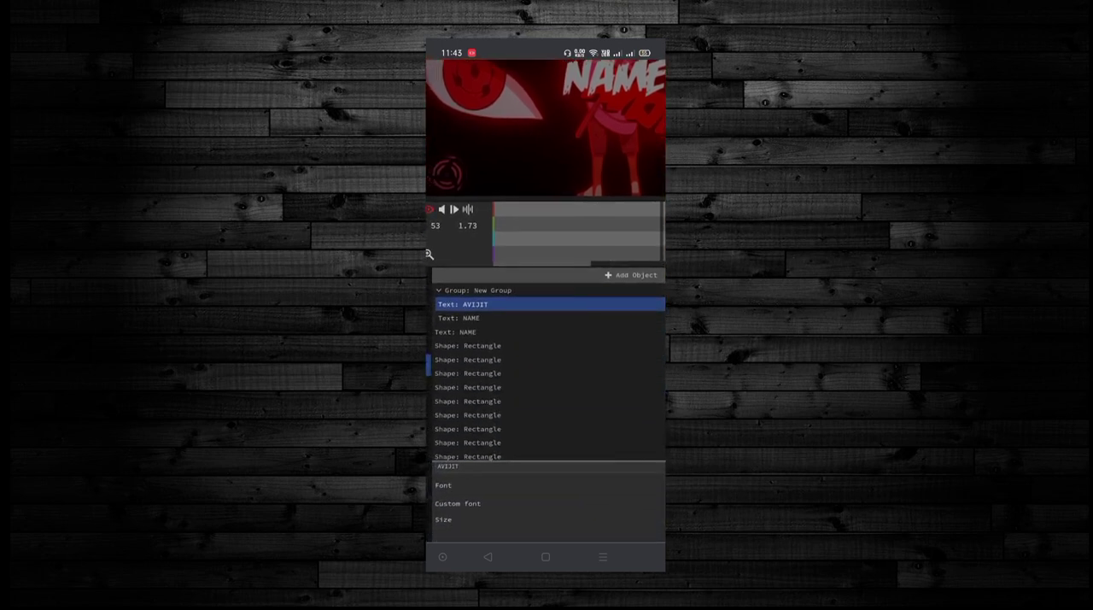
click(546, 317)
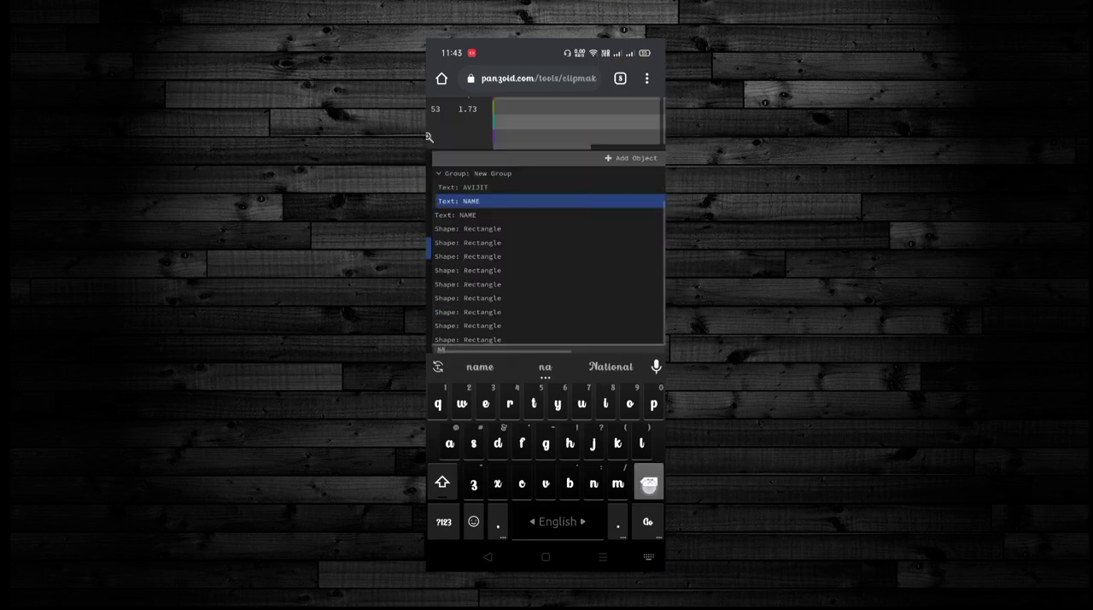
click(545, 442)
text(VIJIT)
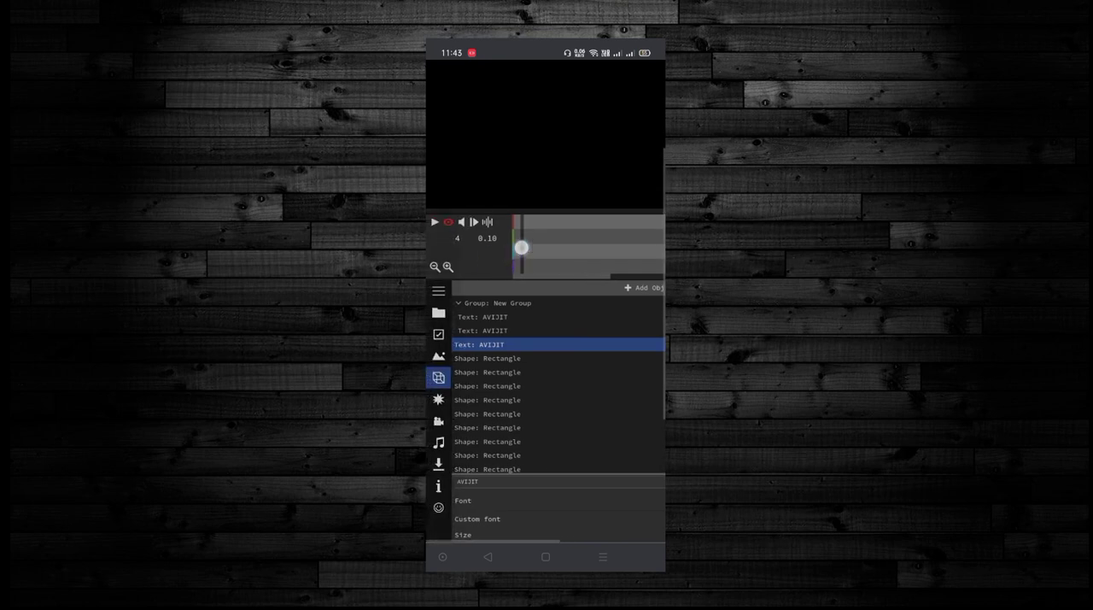
Play the edited intro to confirm AVIJIT replaces NAME
click(438, 312)
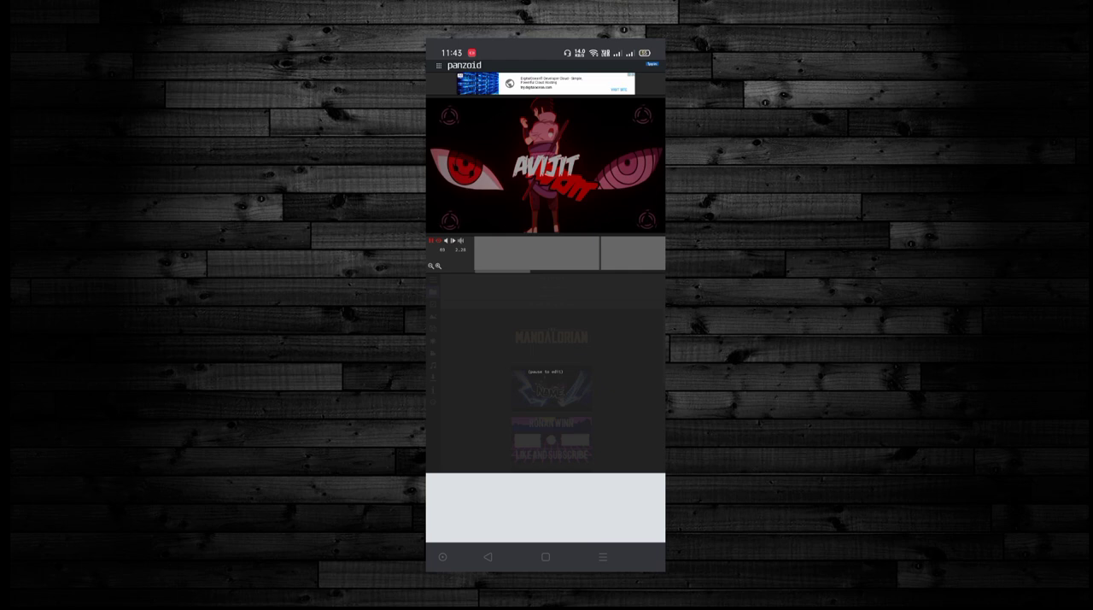
click(433, 279)
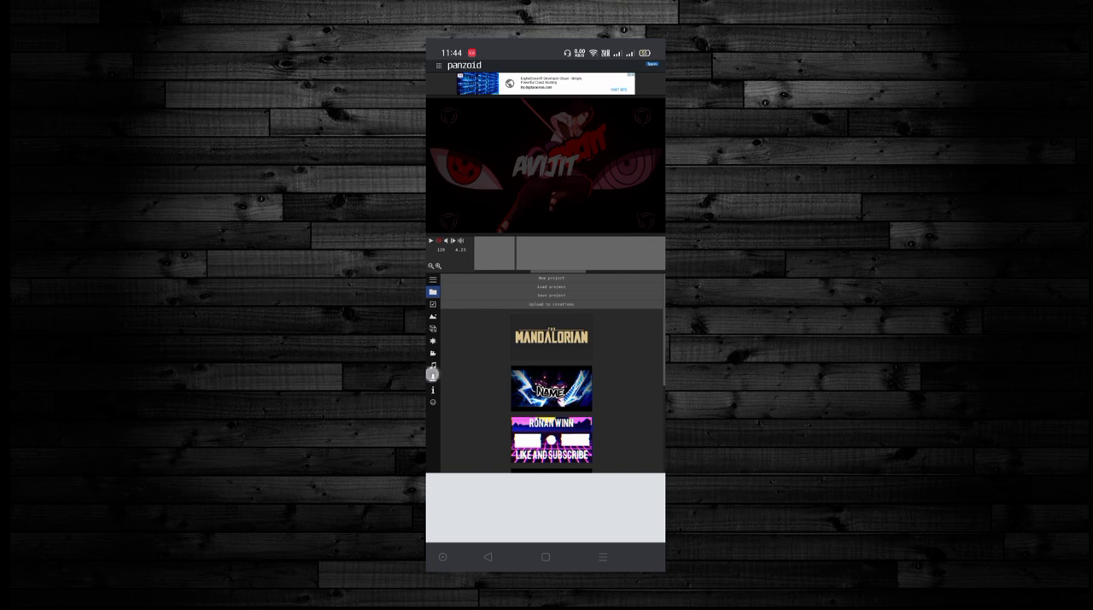
Start the video render from the Download tab
click(433, 376)
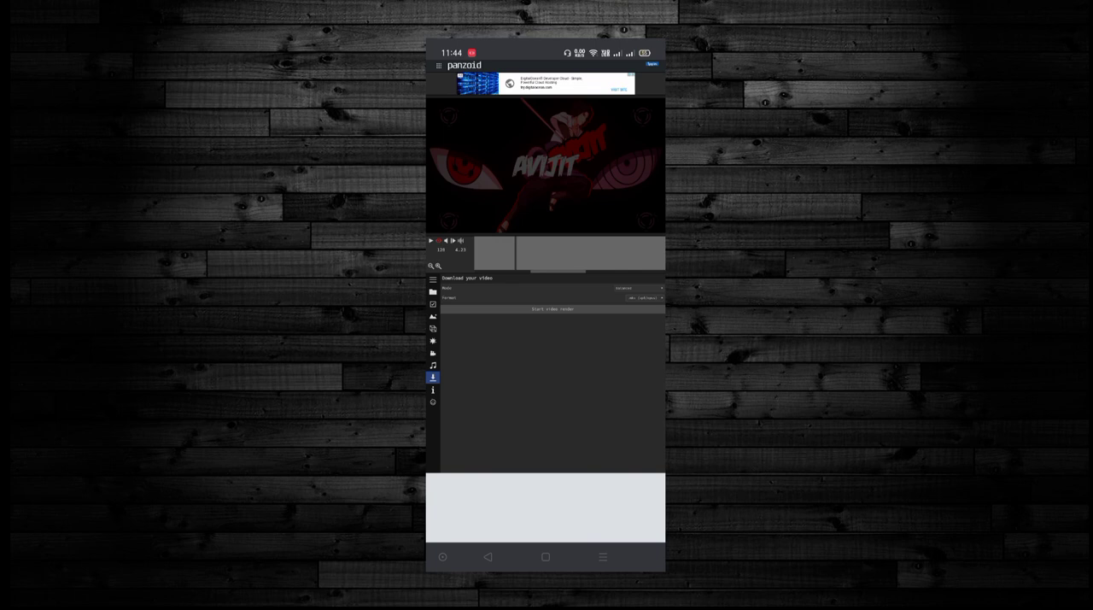
click(552, 309)
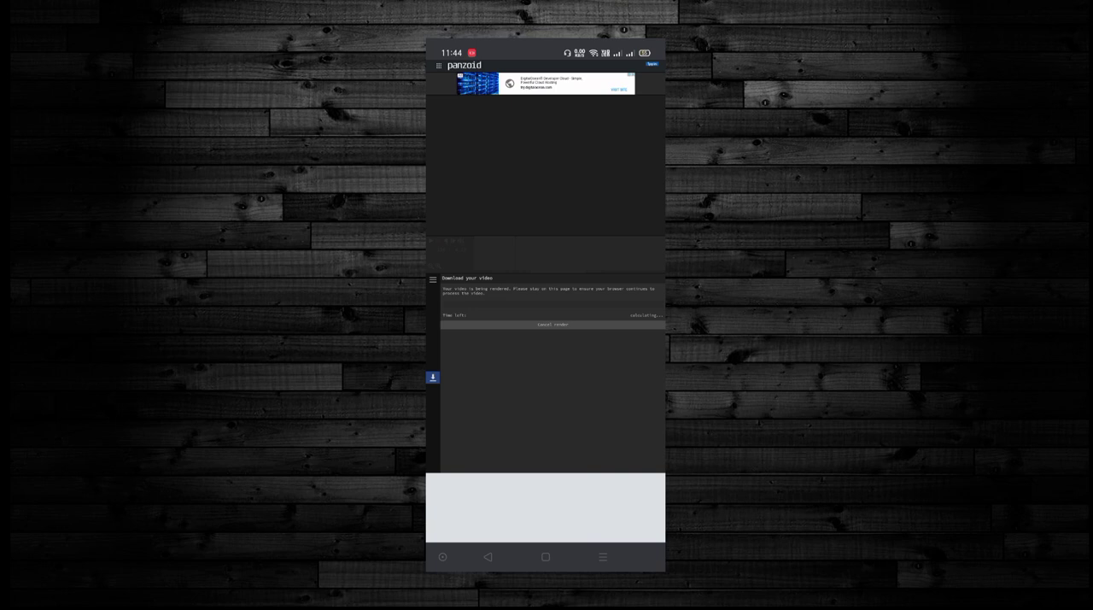